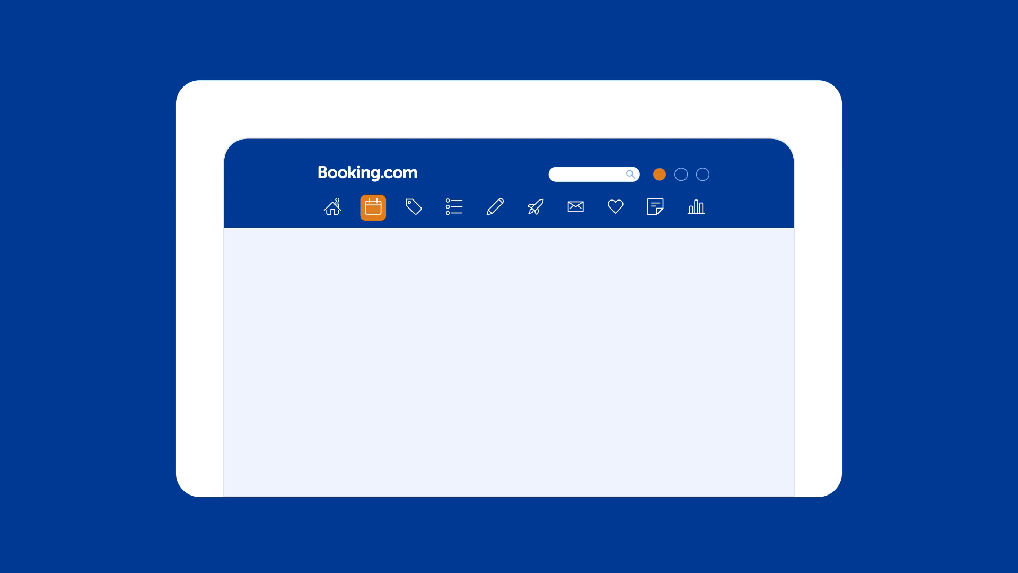
Switch to the multiple-room calendar view showing both rooms' date grids.
left_click(372, 206)
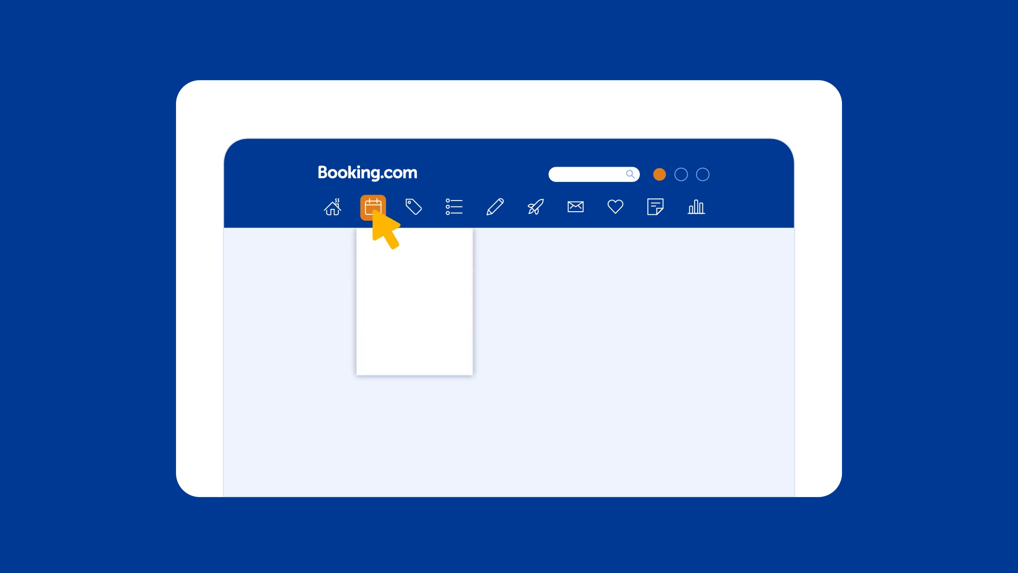
left_click(372, 205)
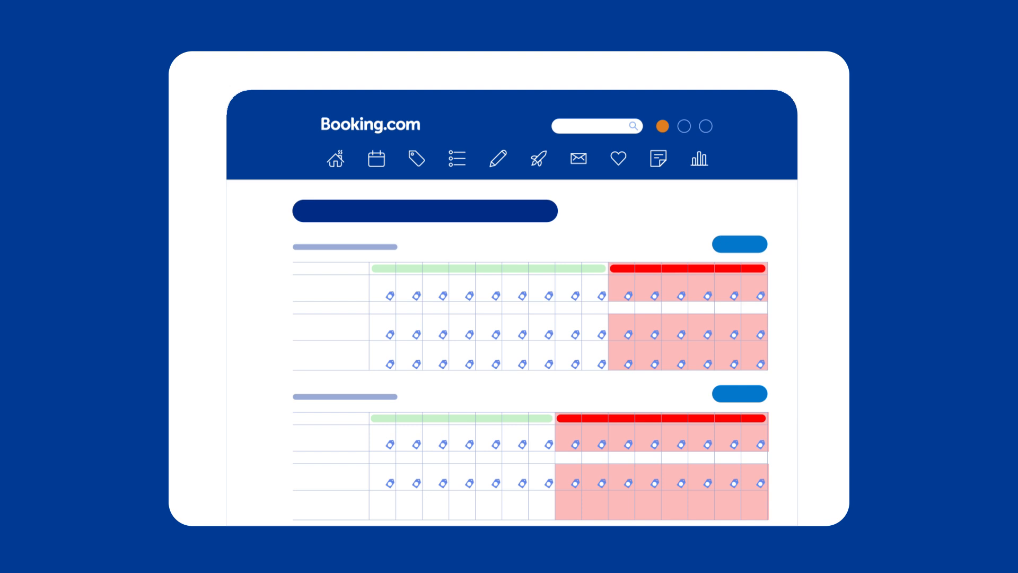
left_click(375, 158)
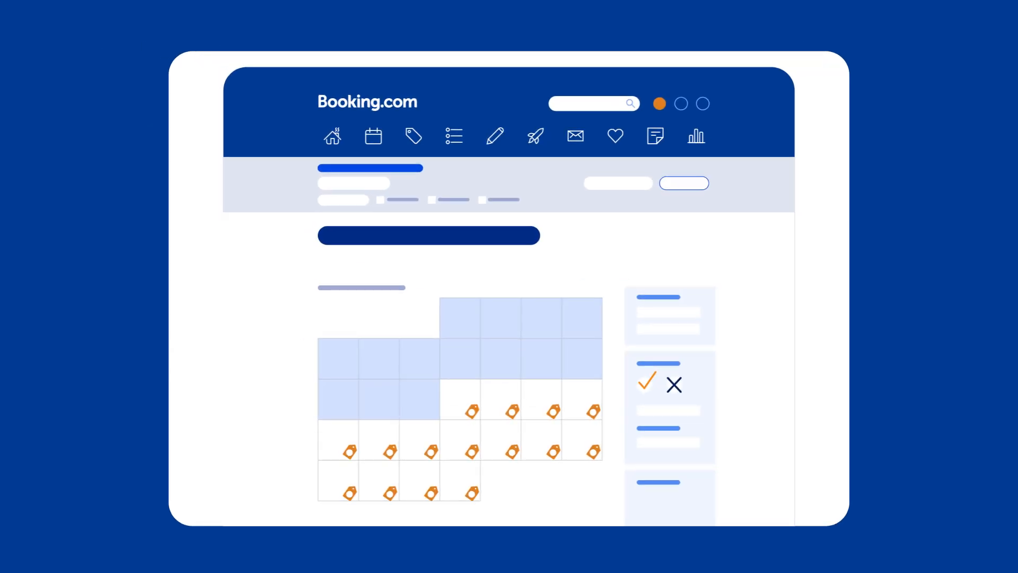
Leave the monthly calendar and return to the empty Calendar section.
left_click(373, 136)
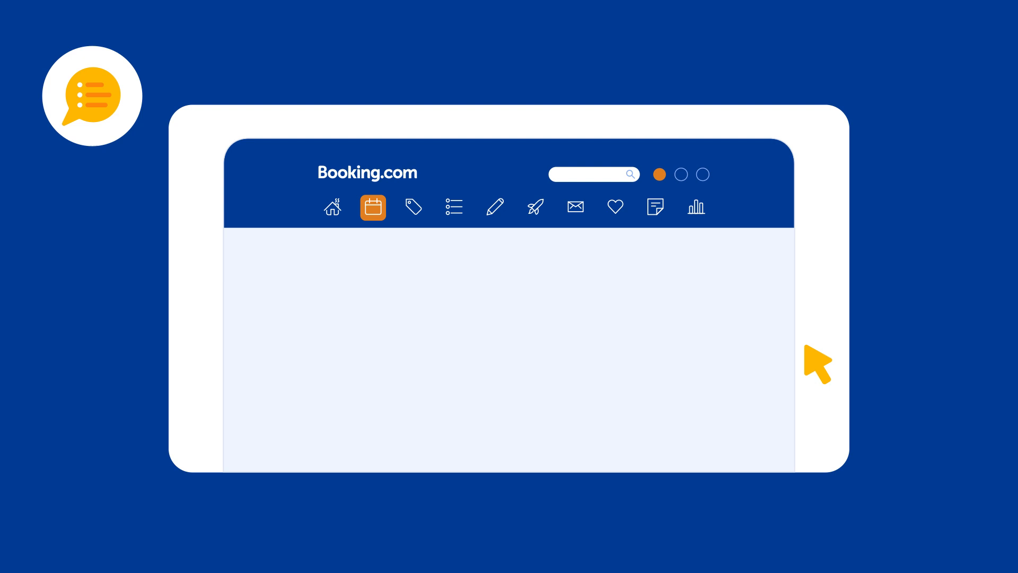
Reopen the single room's monthly calendar and bring the closed date range into view.
left_click(372, 206)
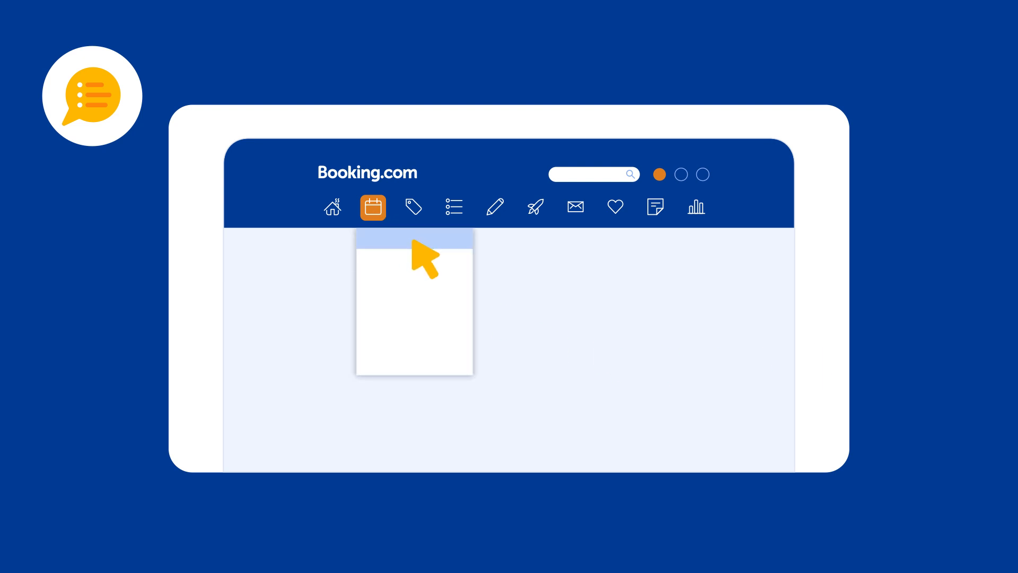
left_click(373, 206)
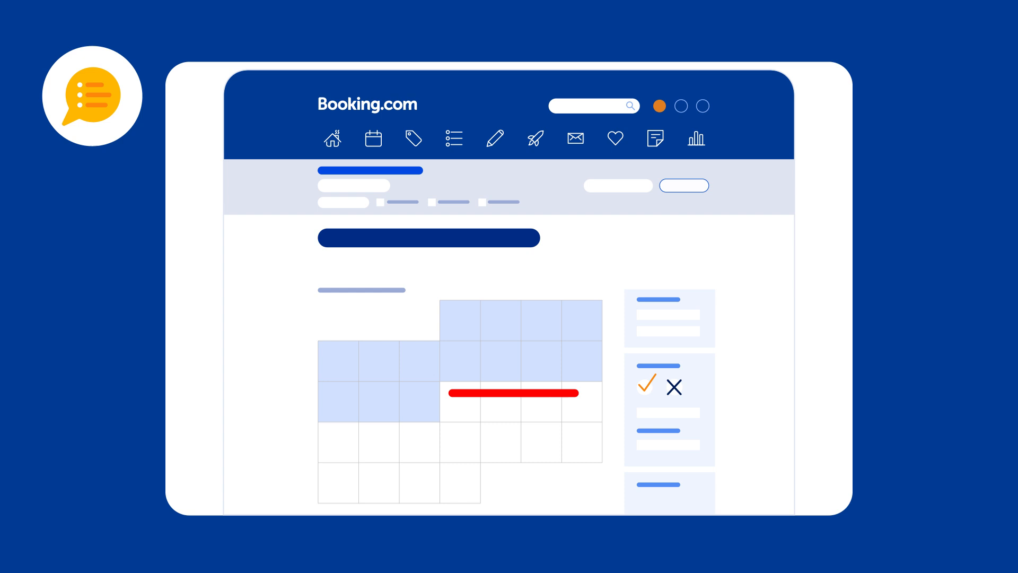
scroll("down", 3)
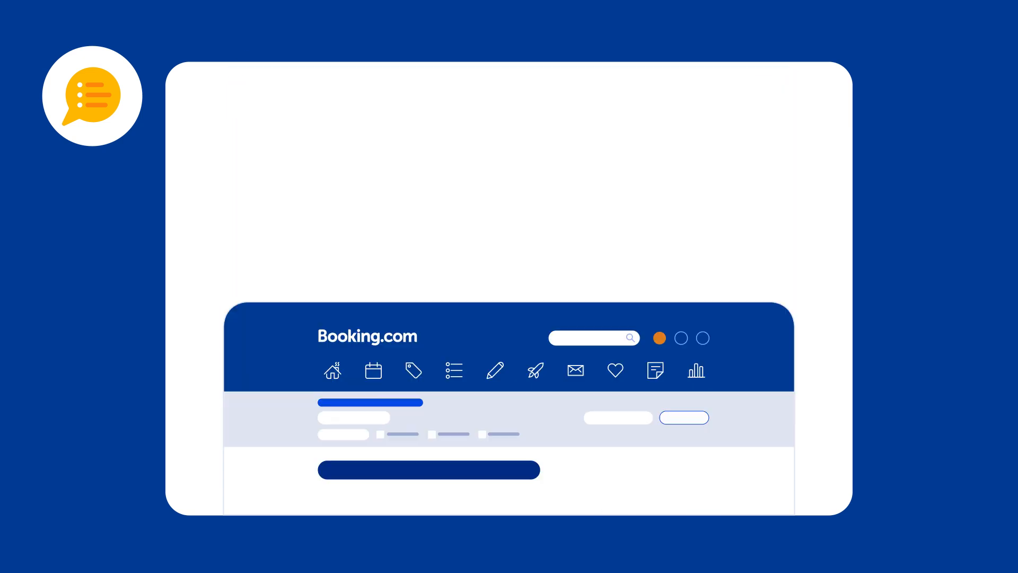